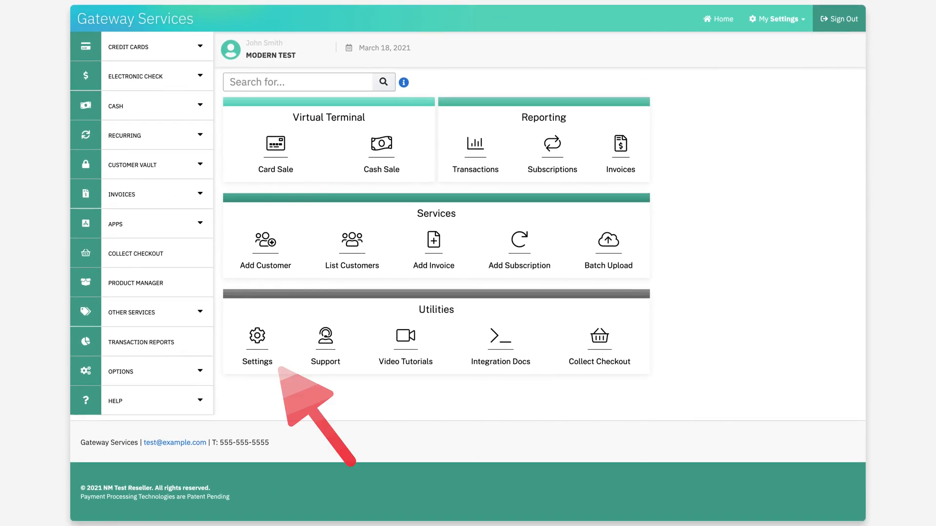
Open Settings under Utilities, then the Apple Pay page under Security Options.
click(257, 340)
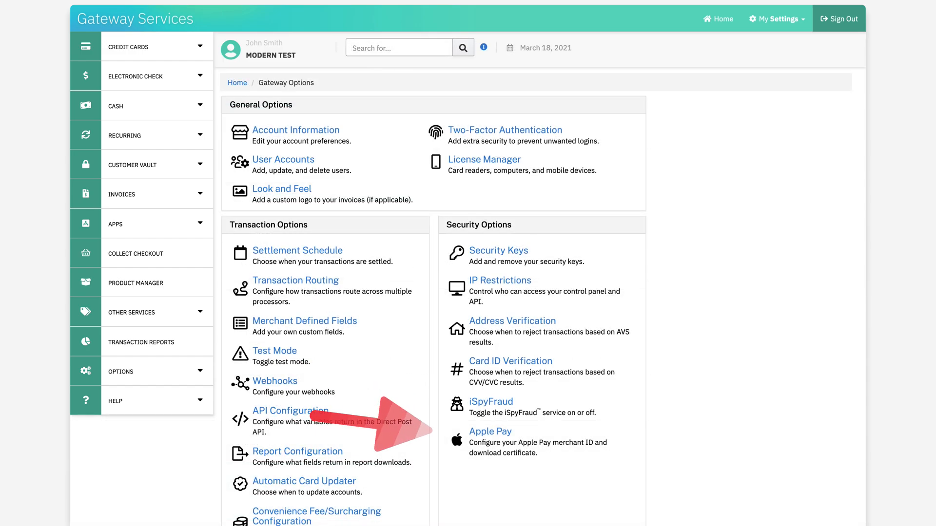
click(490, 431)
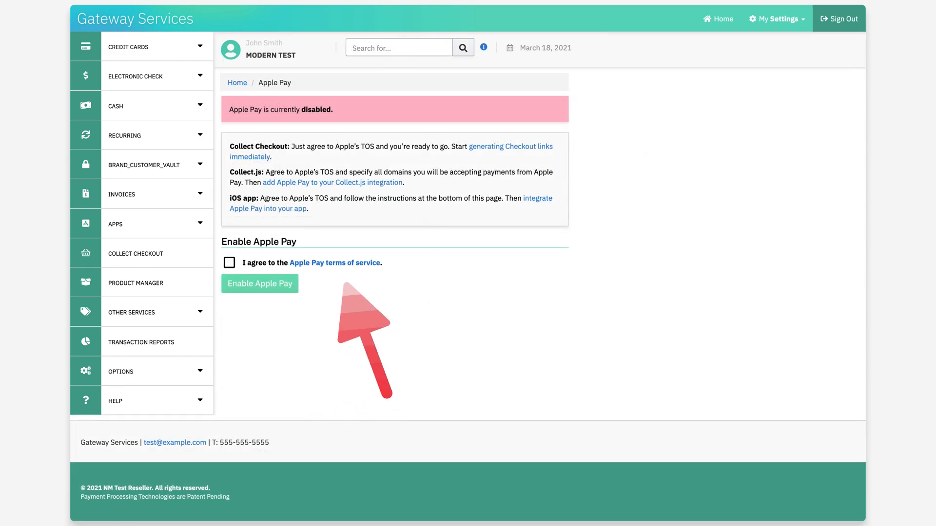
click(334, 262)
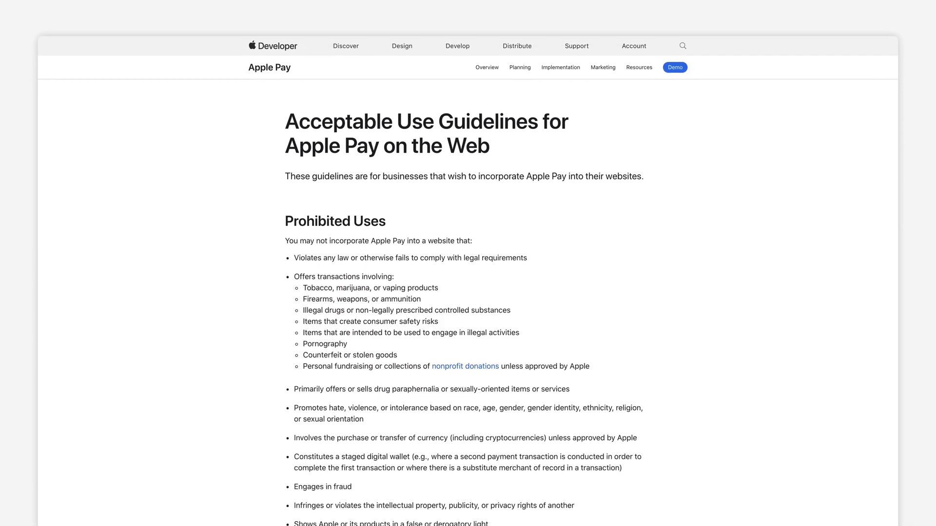
scroll(down, 3)
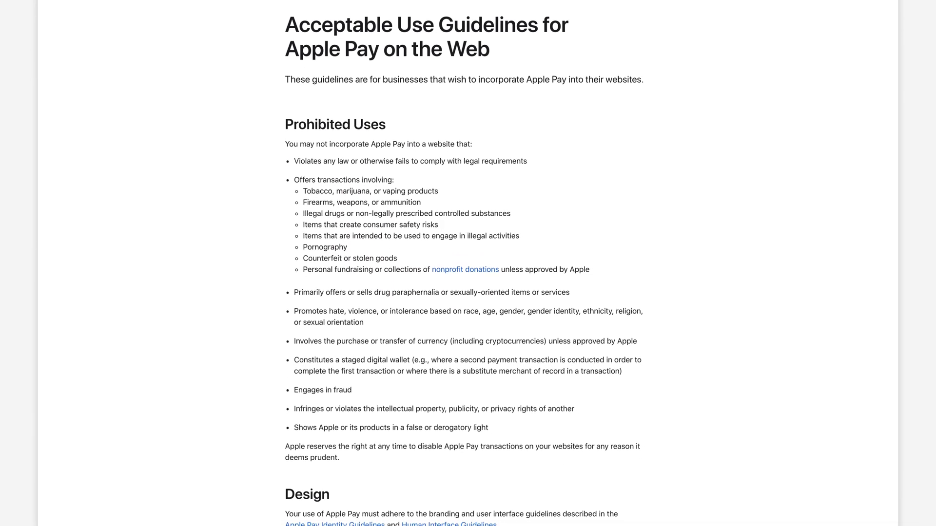
scroll(down, 3)
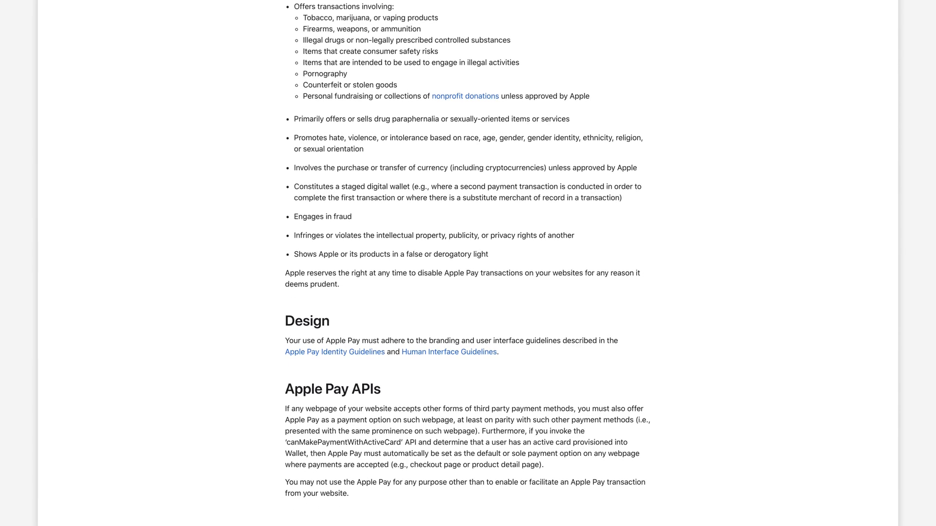
scroll(up, 3)
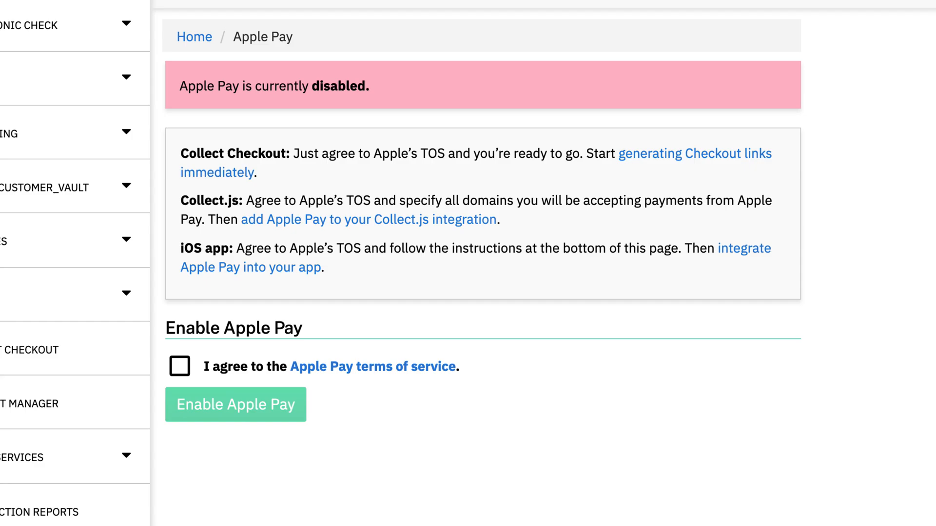
Accept the Apple Pay terms of service and enable Apple Pay.
click(179, 366)
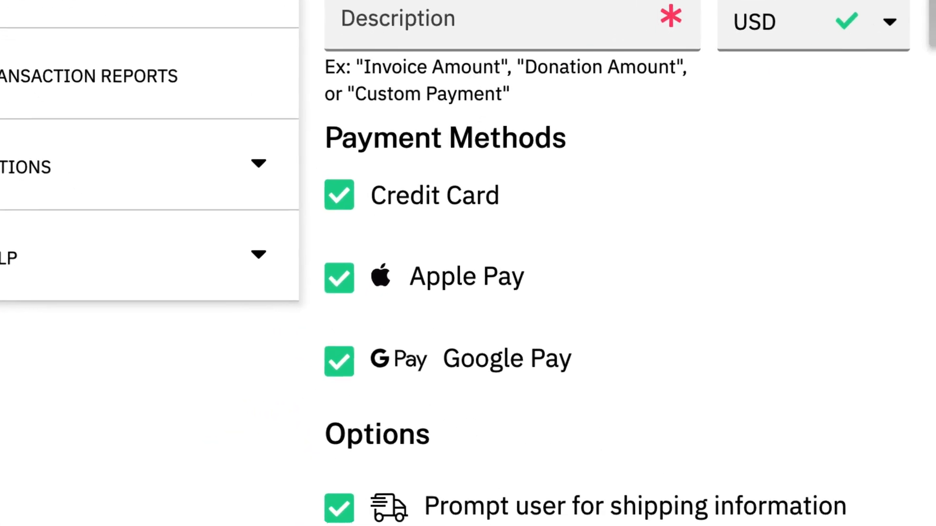
scroll(up, 3)
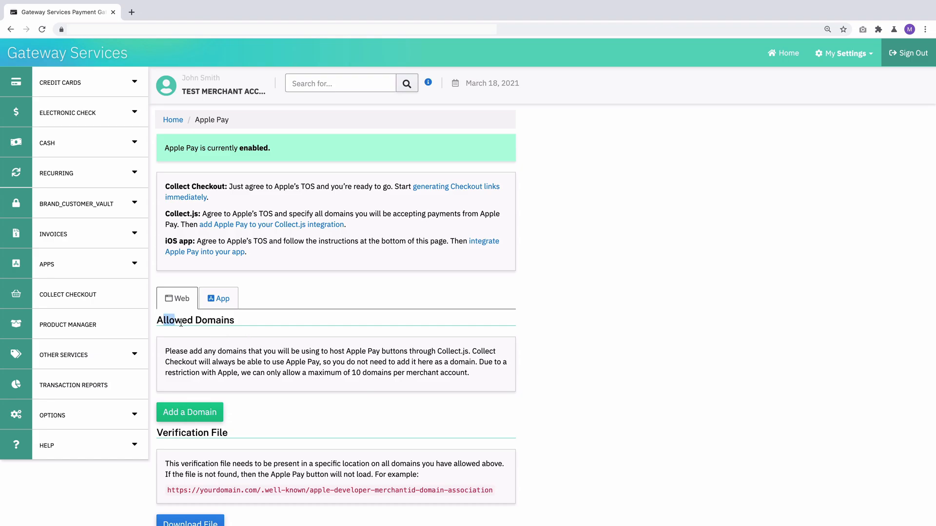
mouse_move(277, 387)
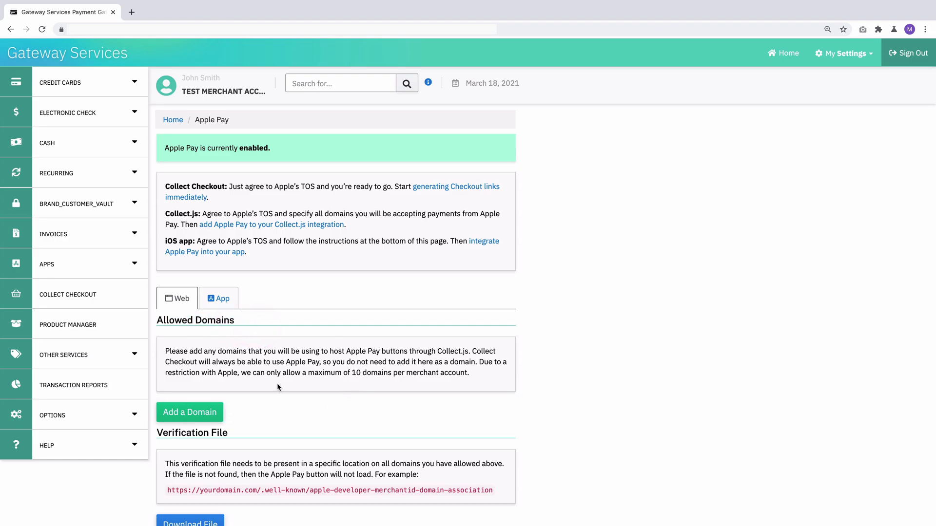
Add example.com as an allowed domain, download its verification file and confirm it's uploaded.
click(189, 412)
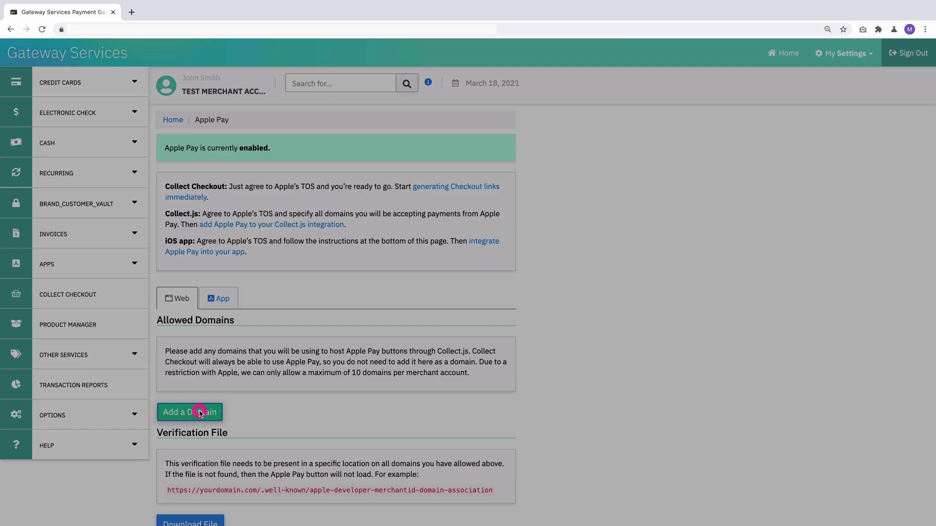
click(189, 412)
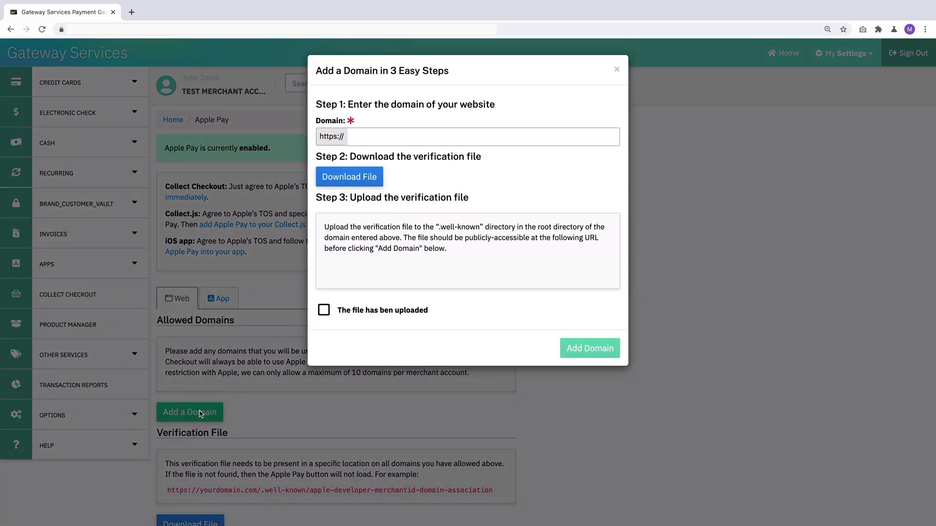
mouse_move(319, 156)
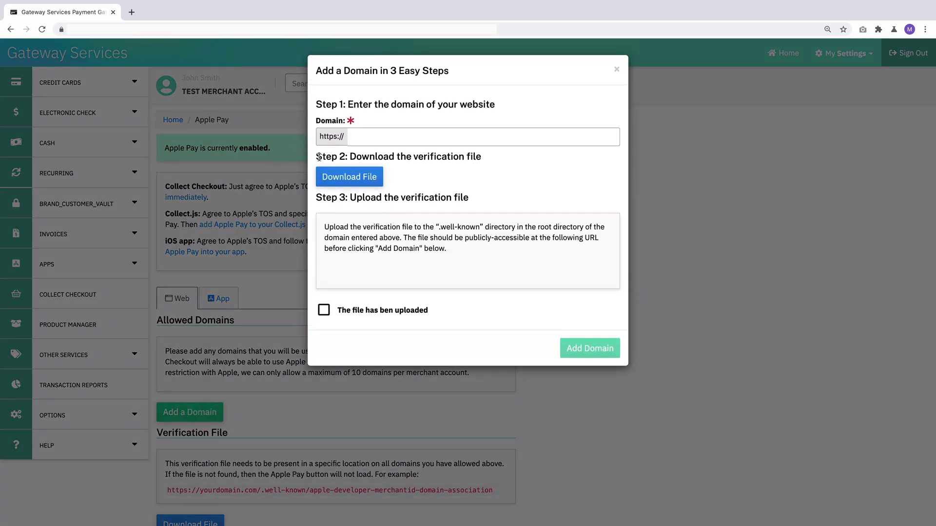
mouse_move(544, 189)
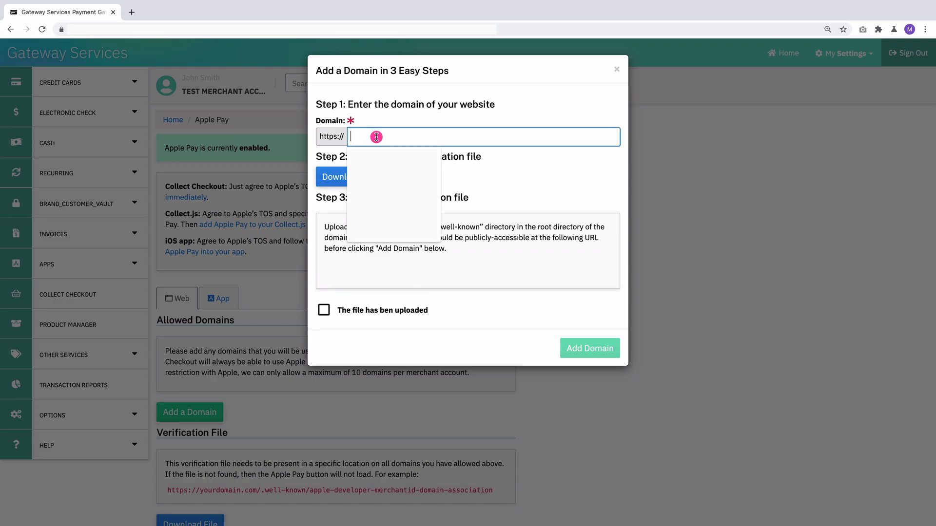
text(example.com)
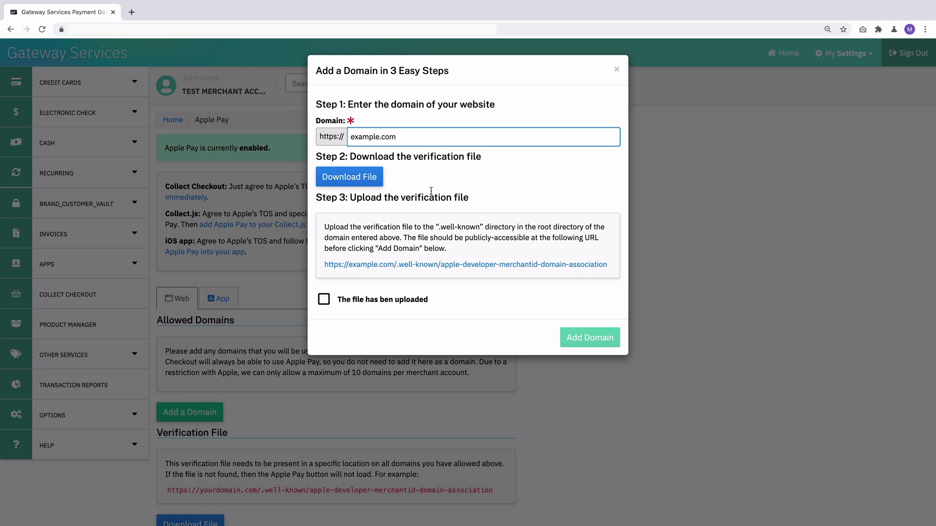
click(484, 136)
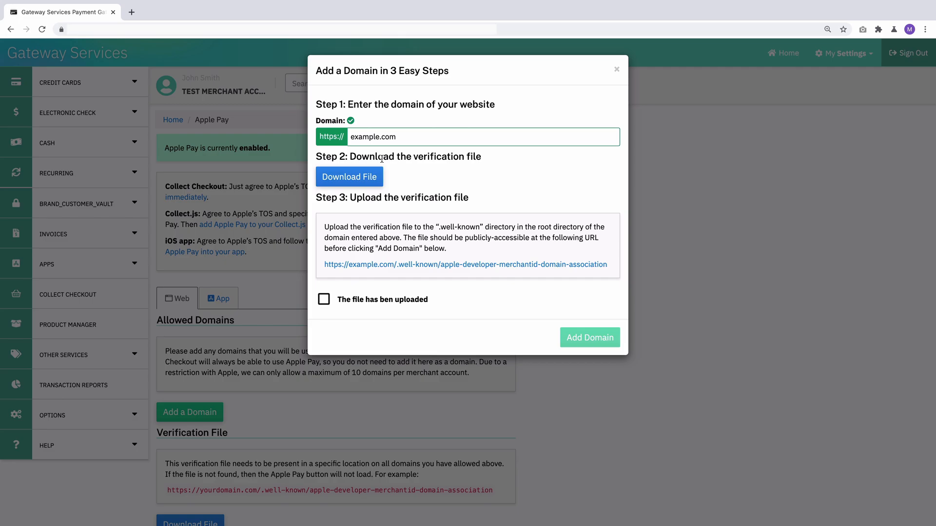
click(349, 176)
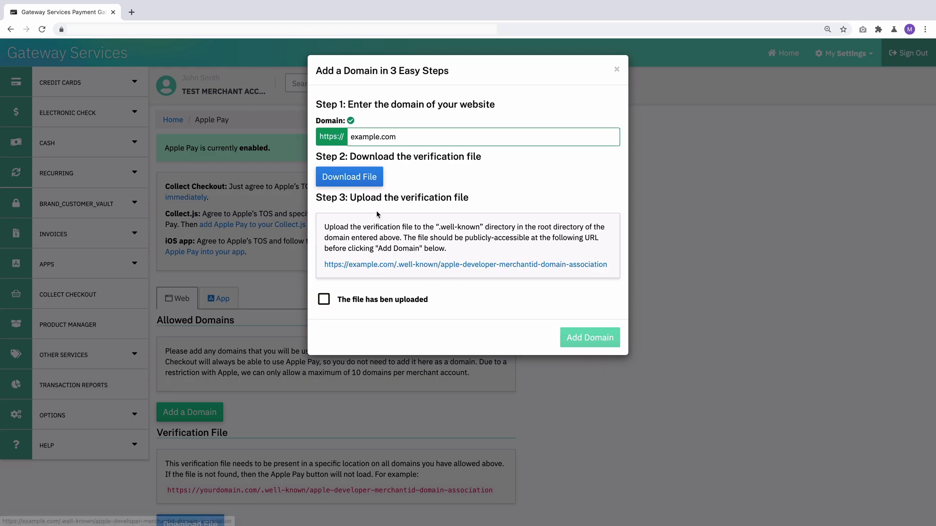
mouse_move(466, 265)
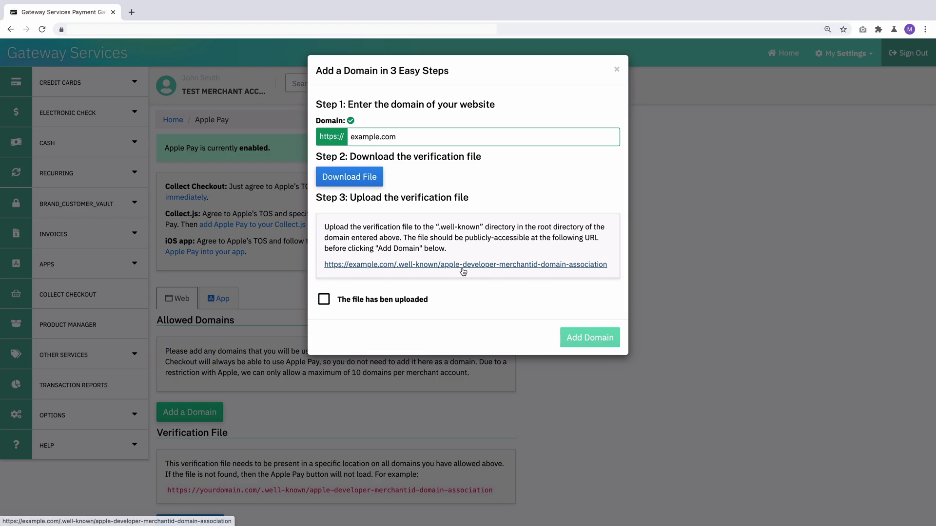
mouse_move(388, 284)
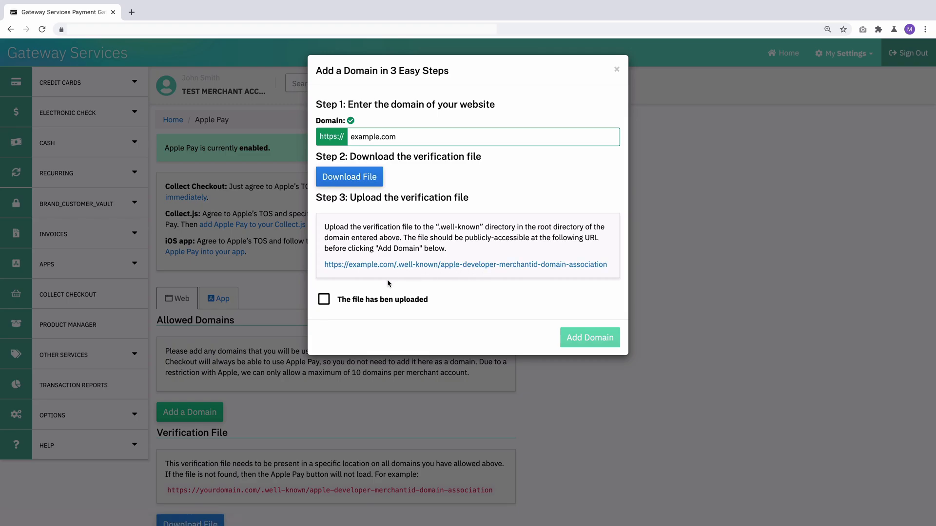
click(324, 299)
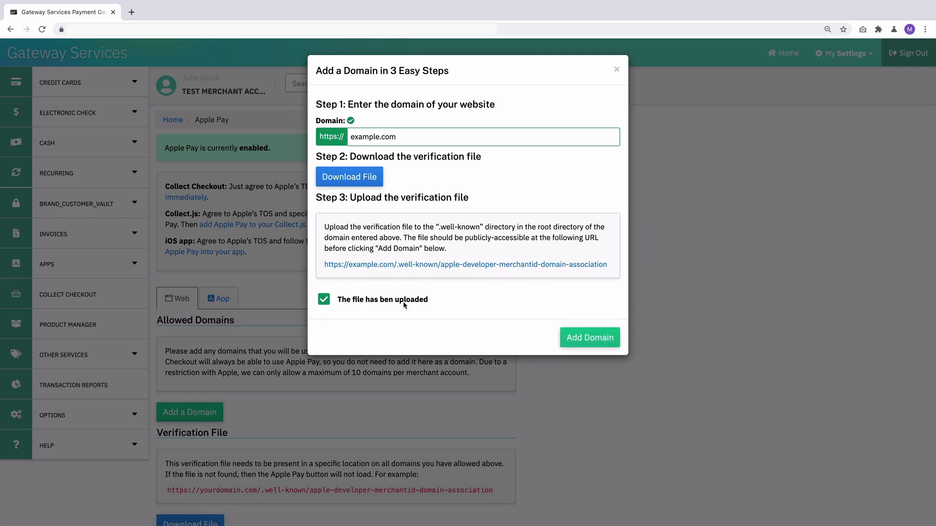
click(589, 338)
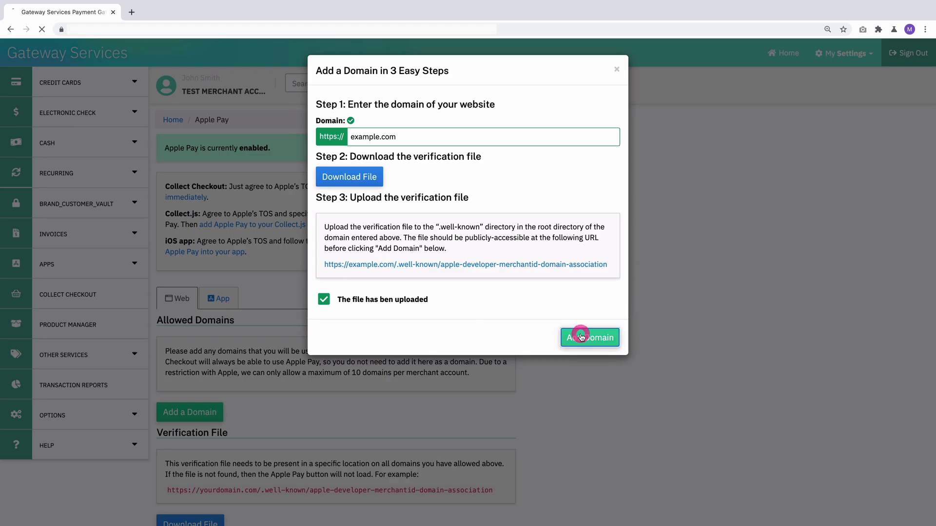
Start deleting the example.com domain, then dismiss the confirmation to keep it.
click(588, 337)
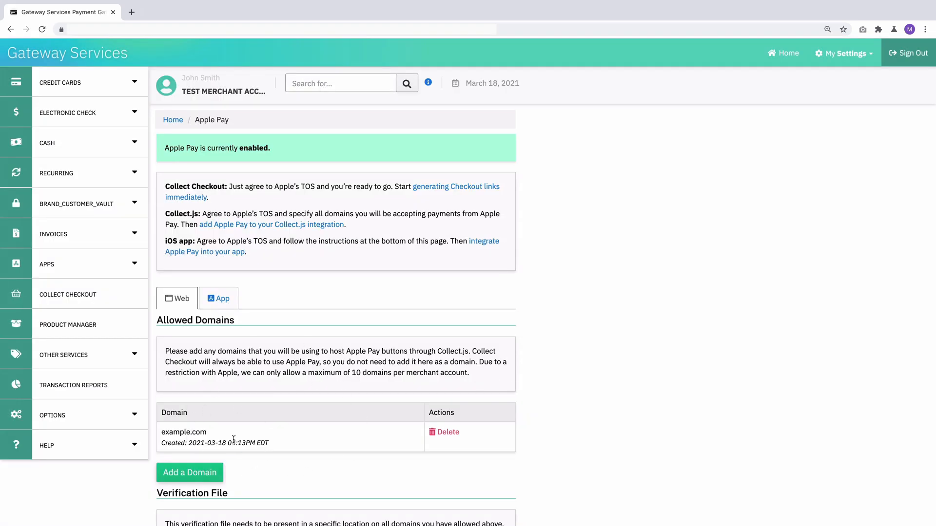
double_click(183, 433)
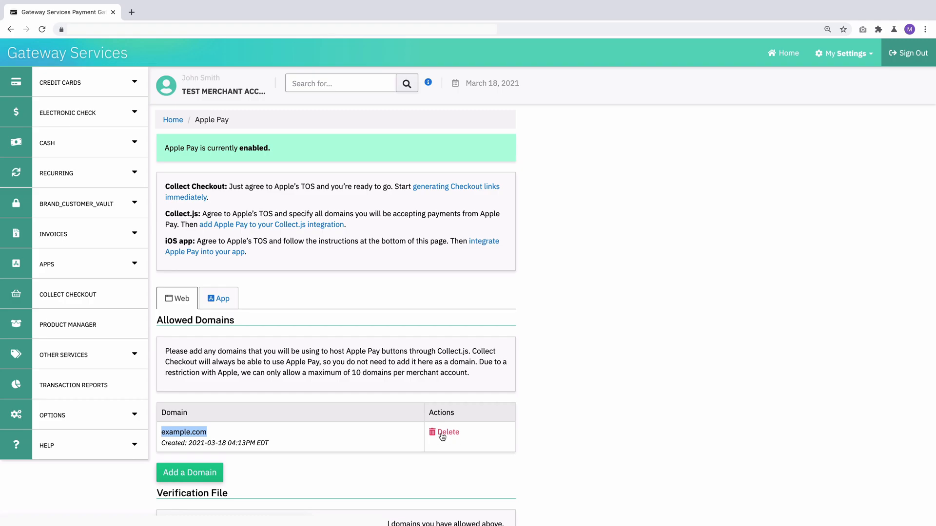
click(447, 431)
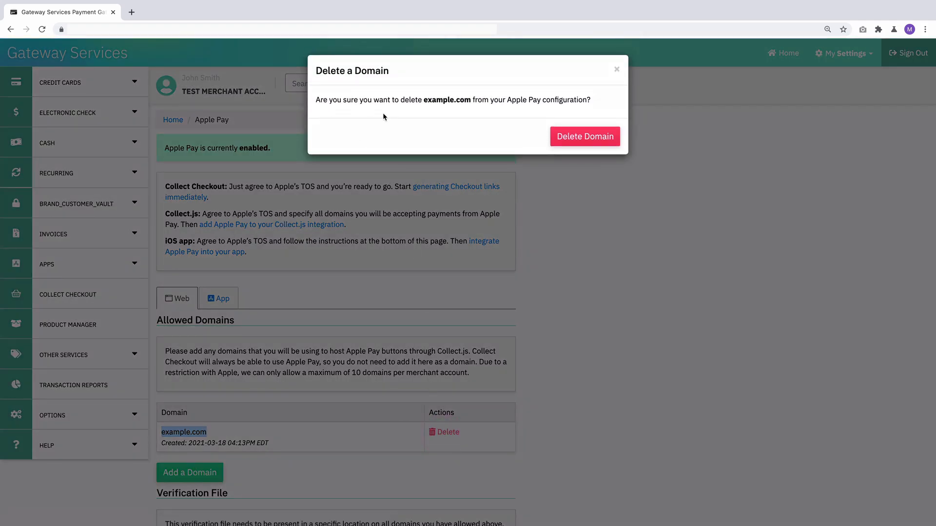
click(617, 69)
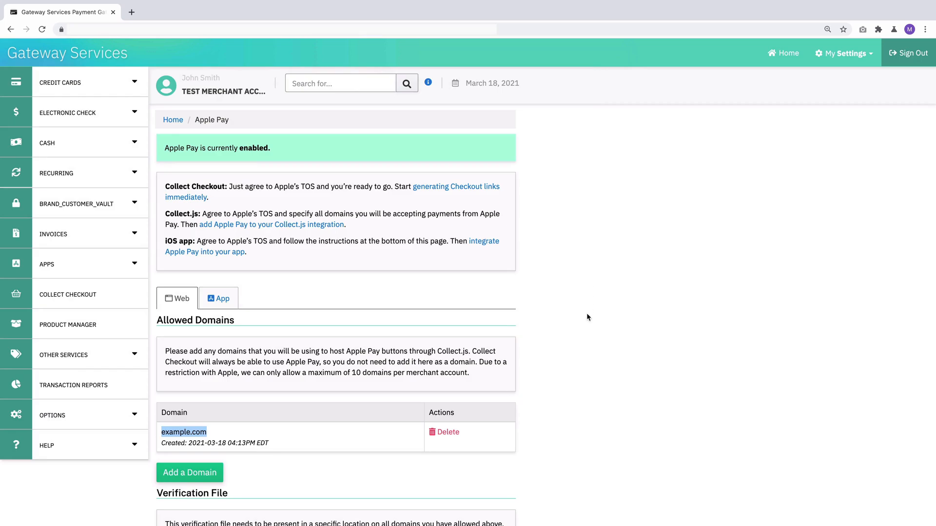
mouse_move(342, 397)
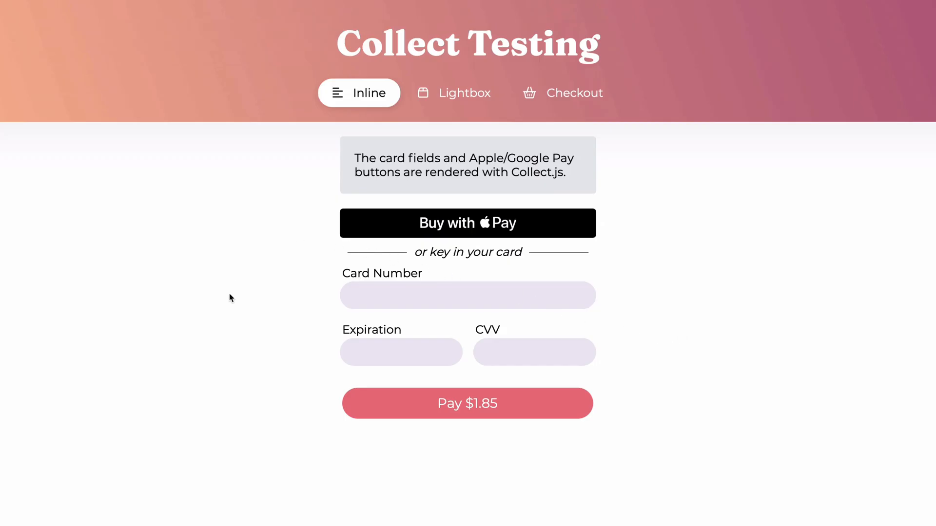
mouse_move(549, 229)
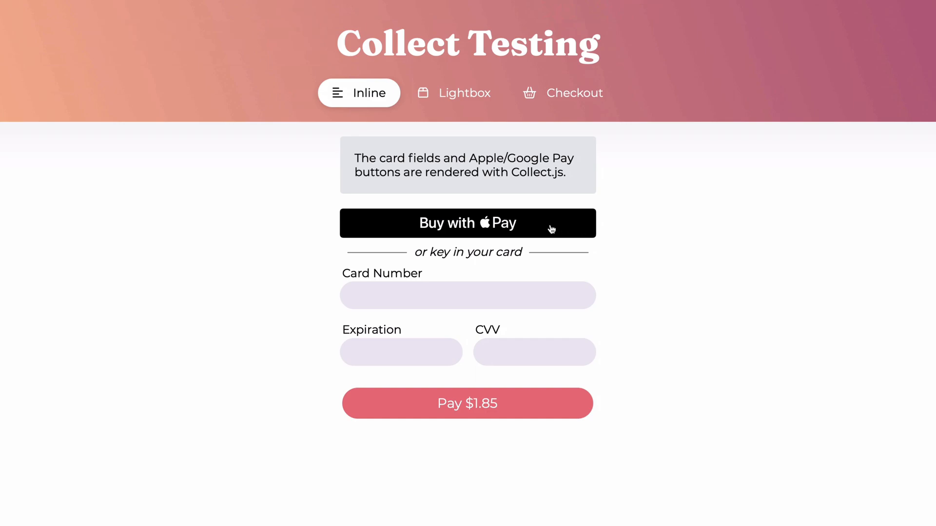
mouse_move(383, 346)
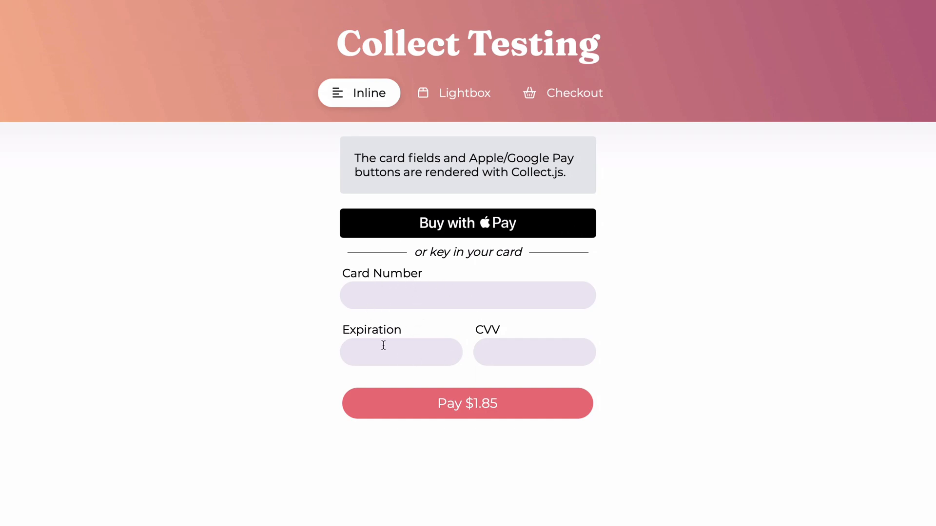
mouse_move(537, 347)
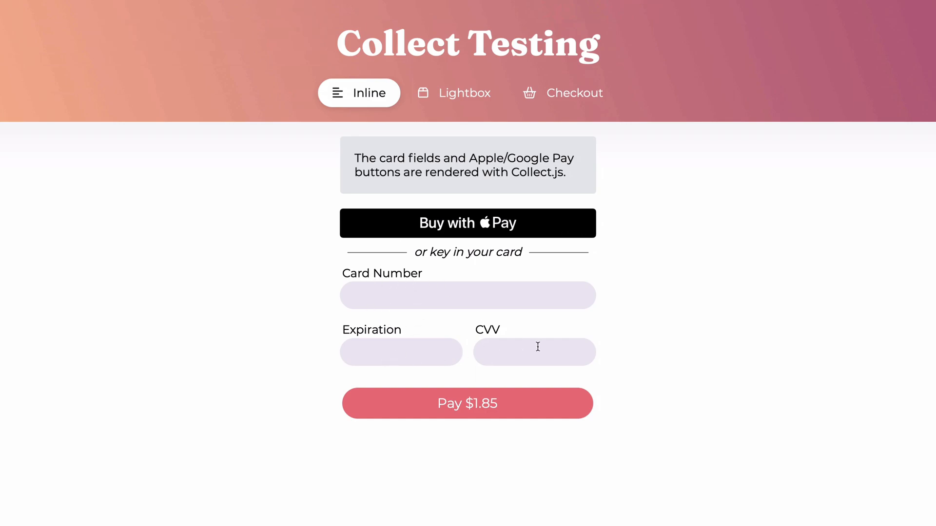
mouse_move(406, 272)
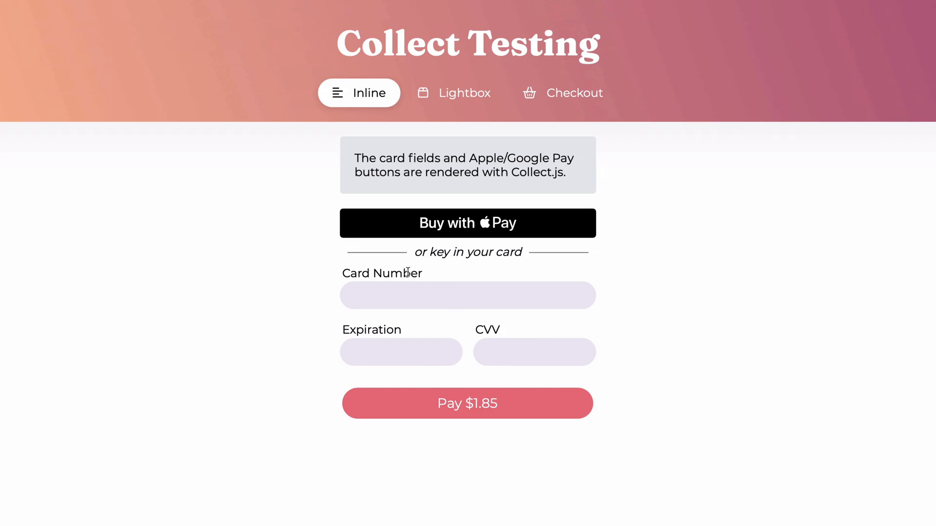
mouse_move(442, 230)
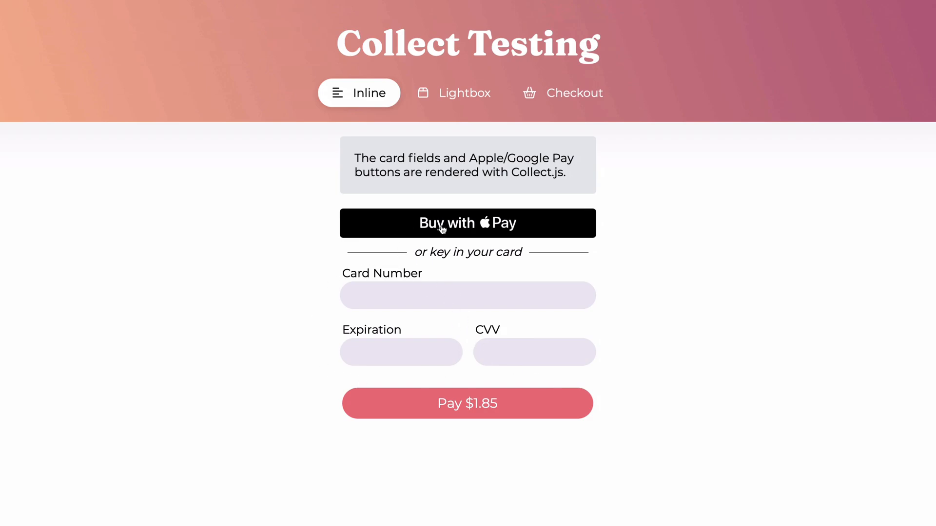
mouse_move(491, 232)
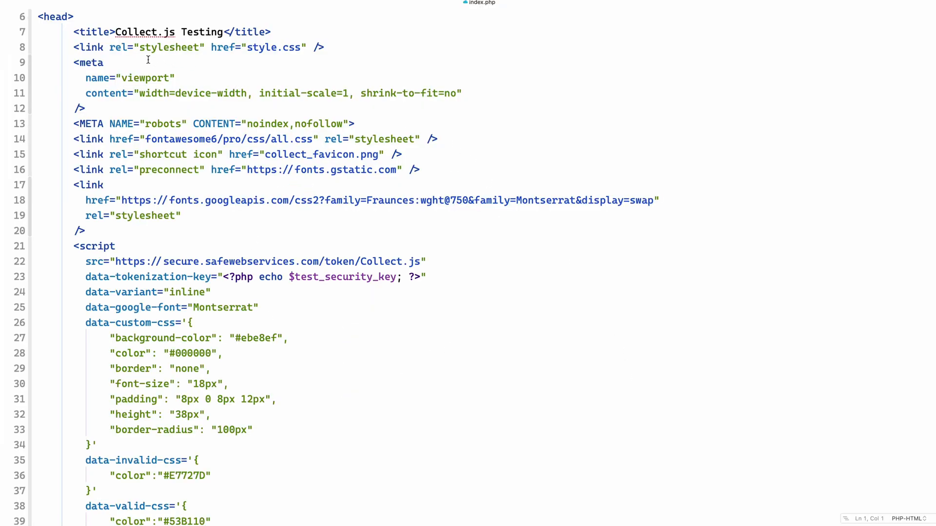
mouse_move(395, 260)
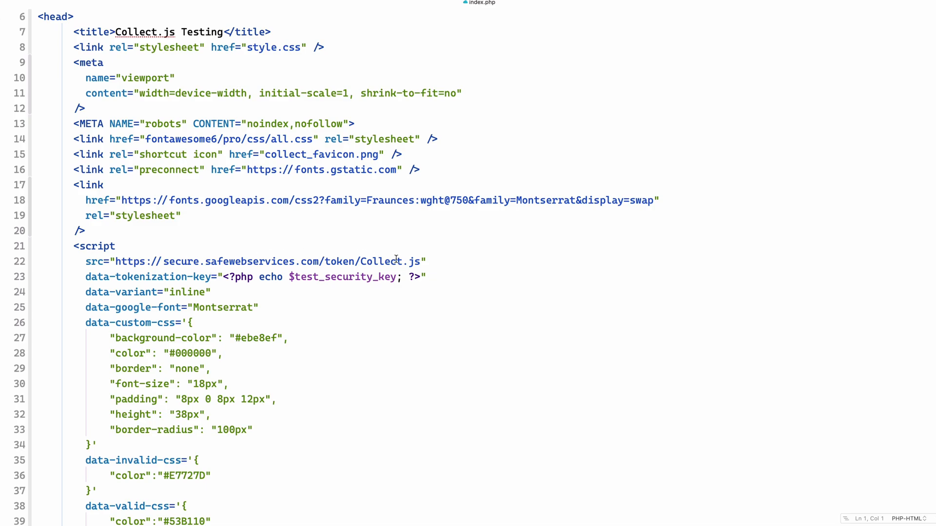
scroll(down, 3)
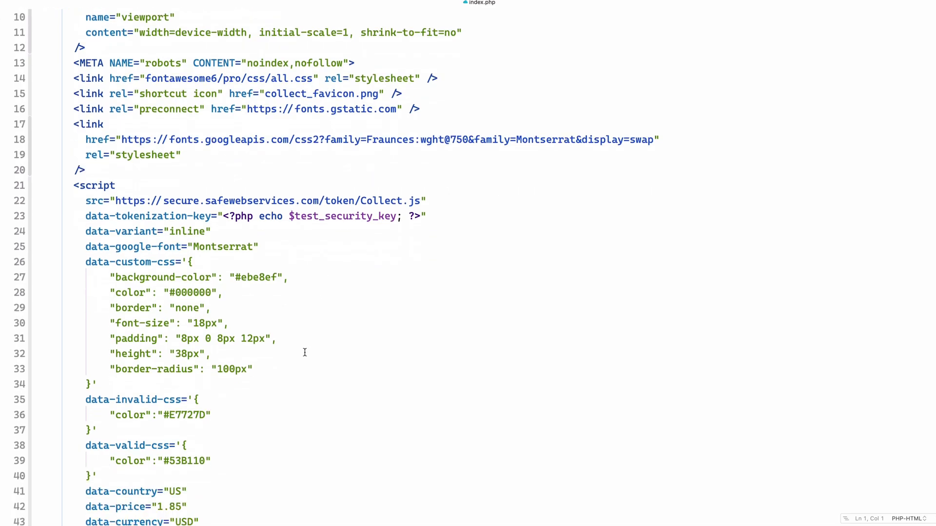
scroll(down, 3)
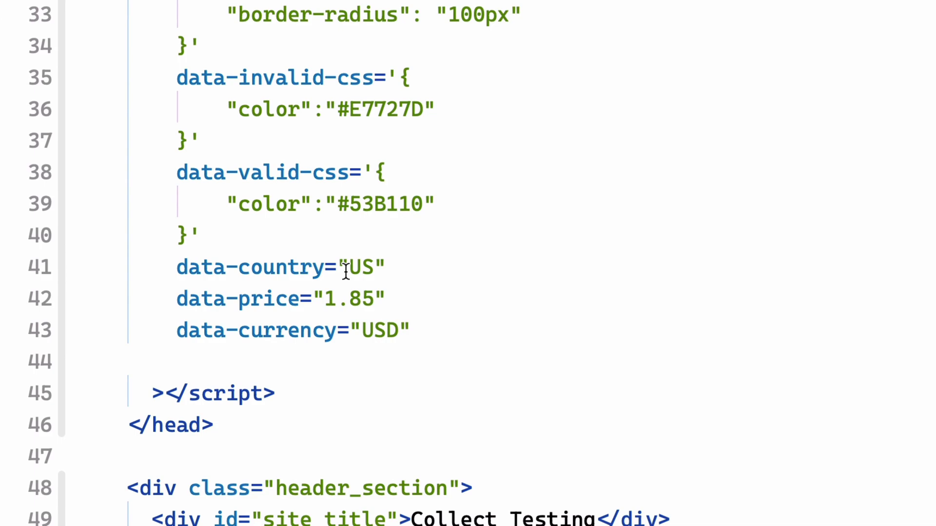
mouse_move(567, 298)
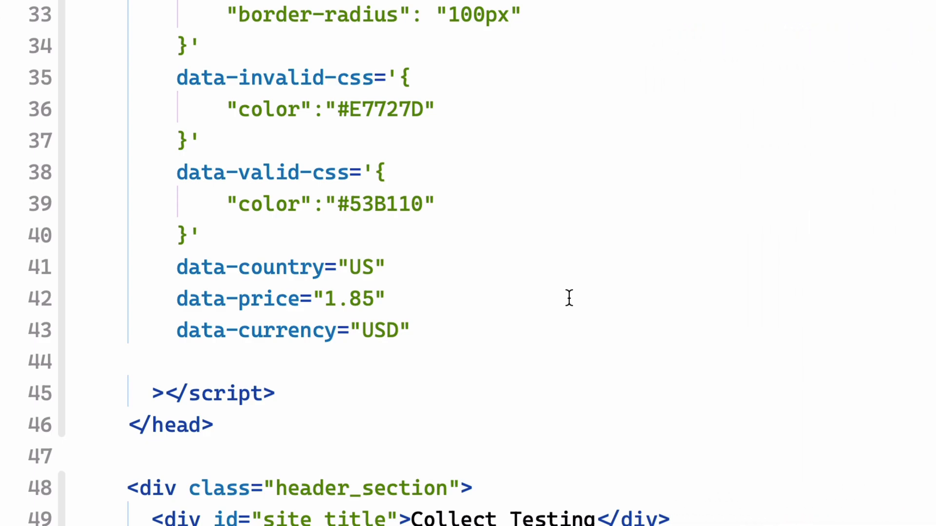
Scroll the code to the payment form with the Apple Pay and Google Pay button divs.
scroll(down, 3)
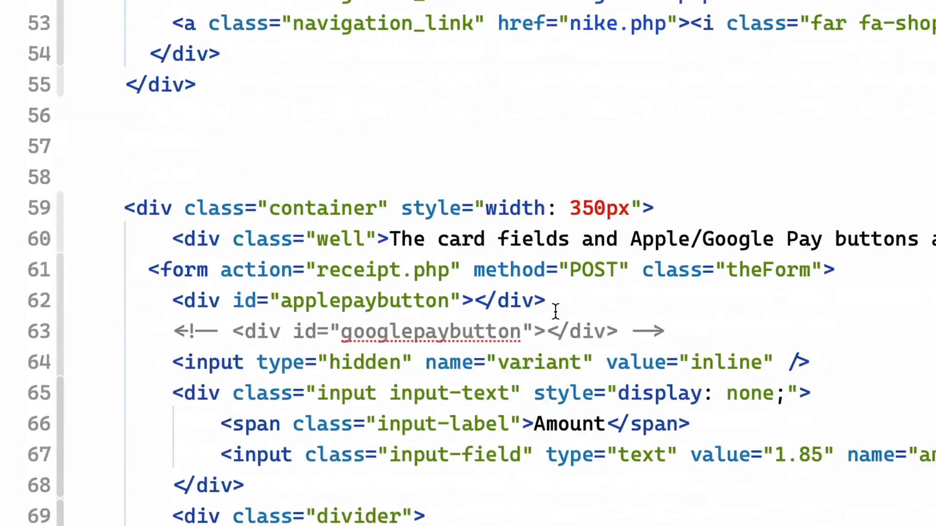
scroll(down, 3)
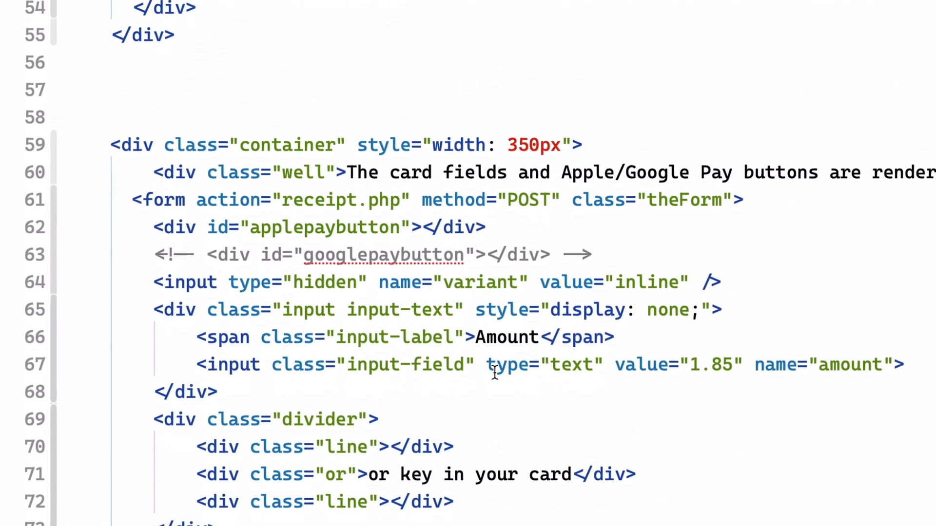
scroll(up, 3)
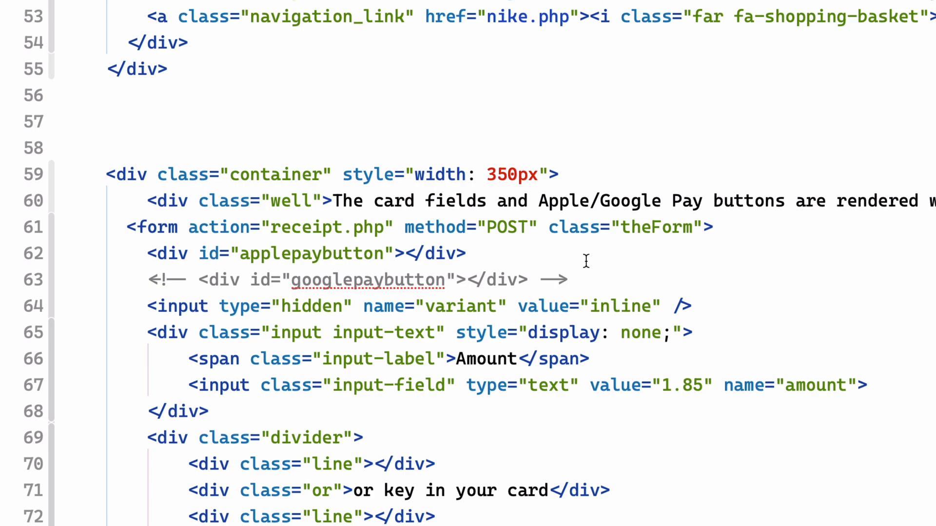
mouse_move(276, 250)
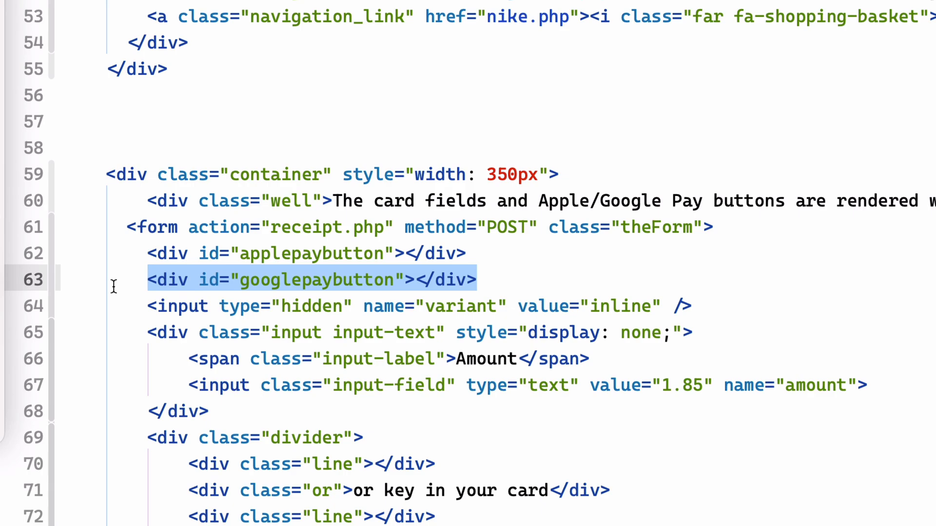
Reload the Collect Testing page to show the Apple Pay and Google Pay buttons.
click(646, 279)
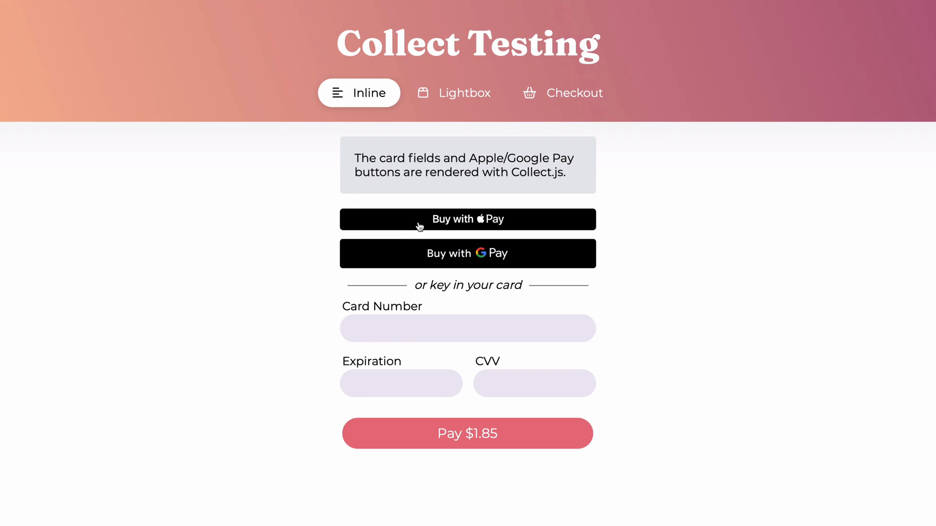
mouse_move(641, 277)
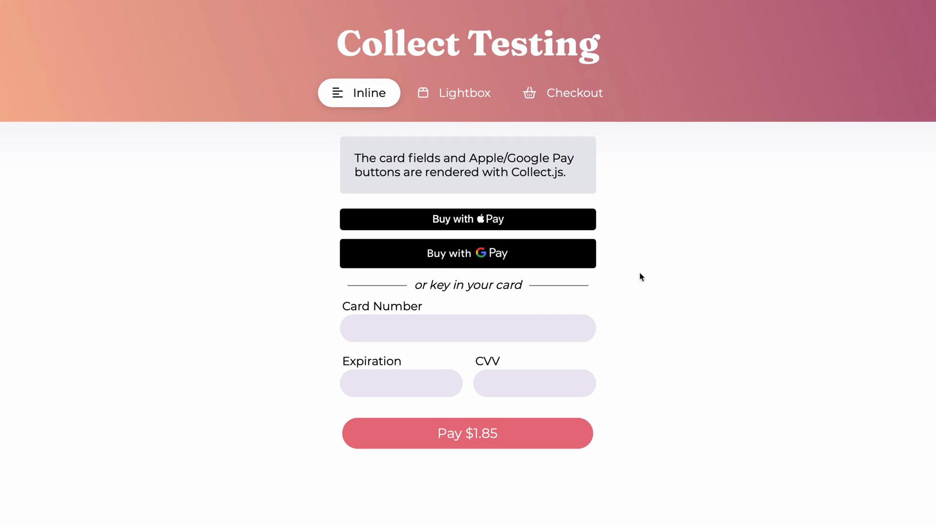
mouse_move(661, 282)
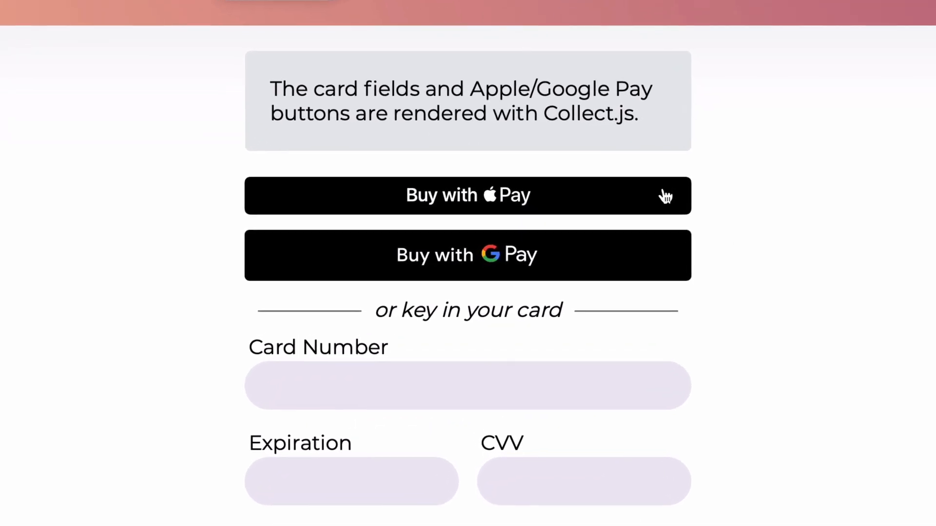
mouse_move(766, 243)
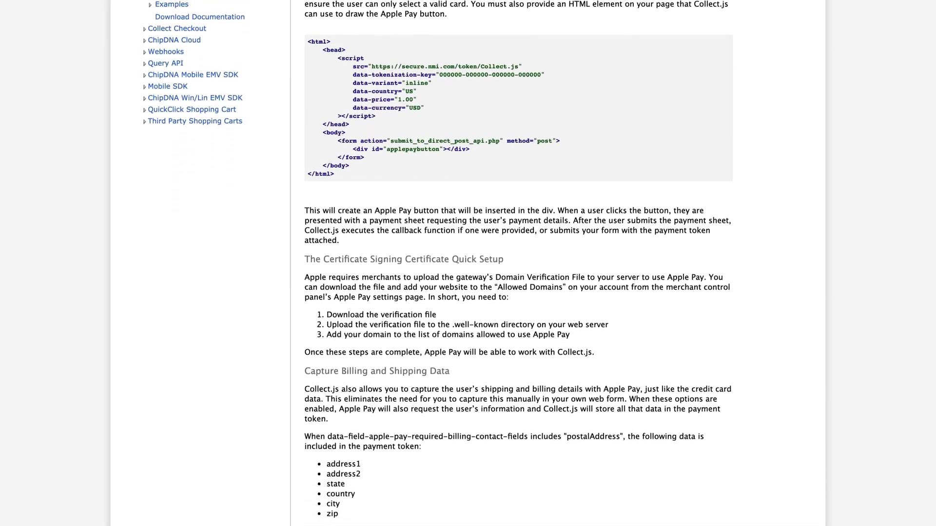
Scroll to the Collect.js Apple Pay setup example code.
scroll(down, 3)
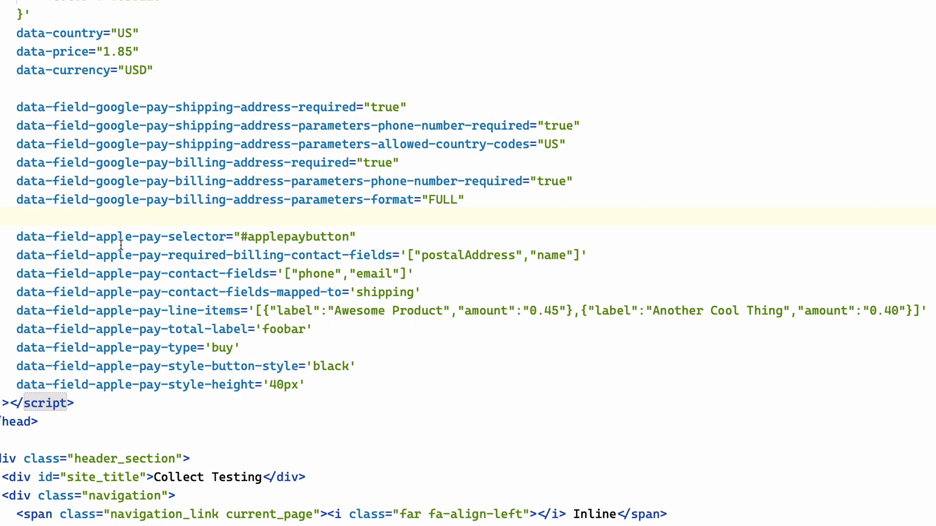
mouse_move(269, 261)
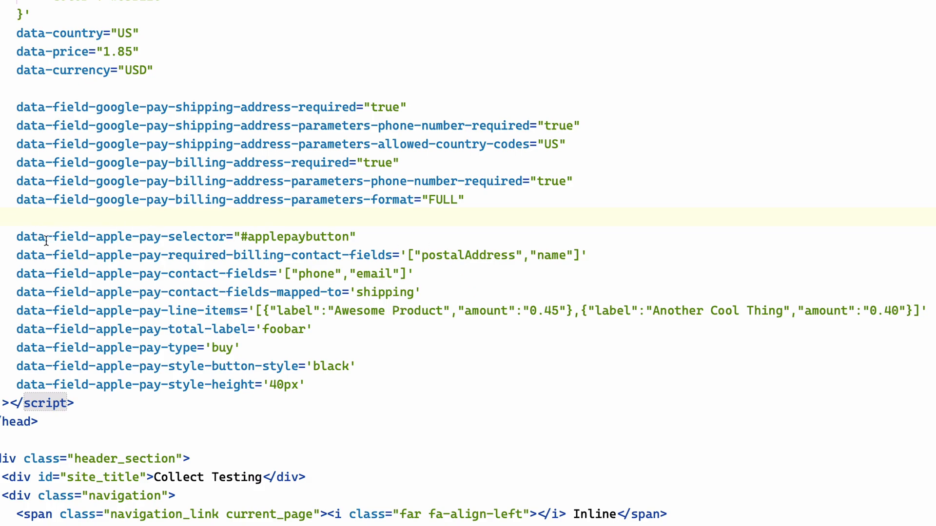
mouse_move(166, 261)
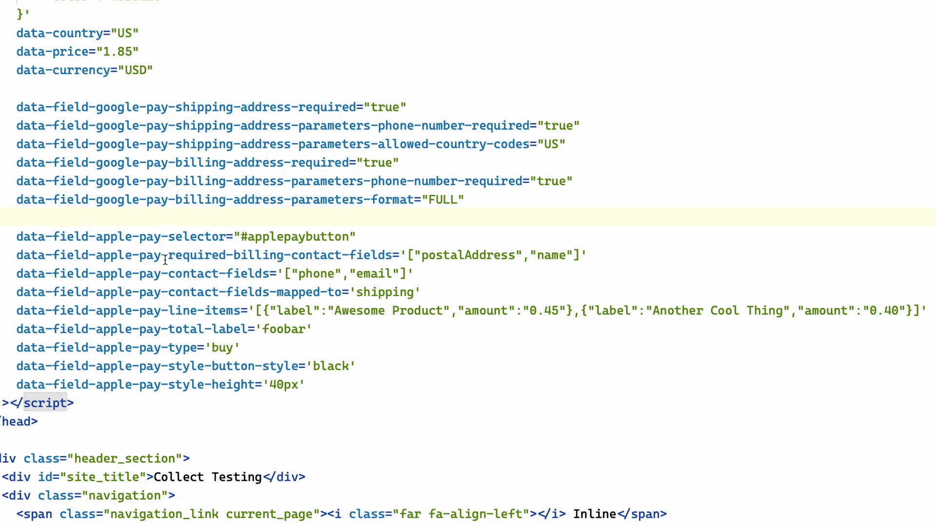
mouse_move(200, 264)
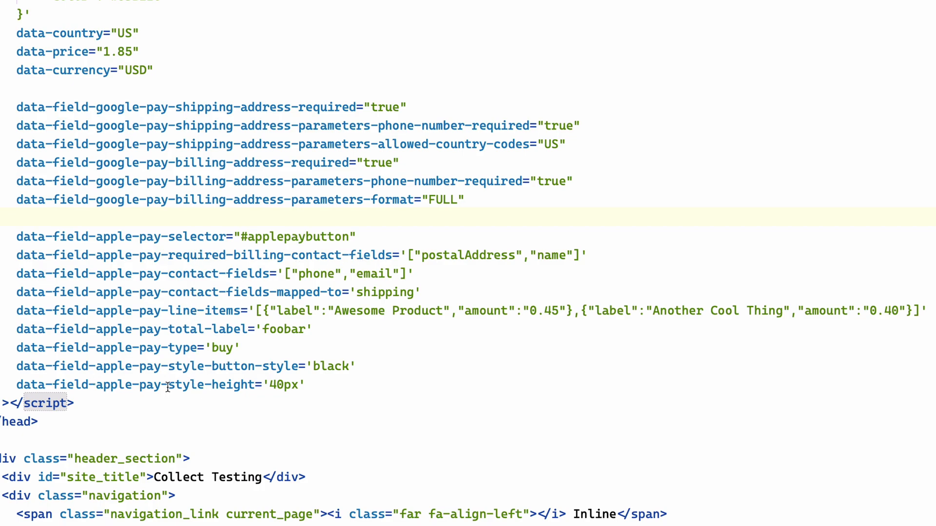
Change the Apple Pay button style value from 'black' to 'white-outline'.
double_click(210, 385)
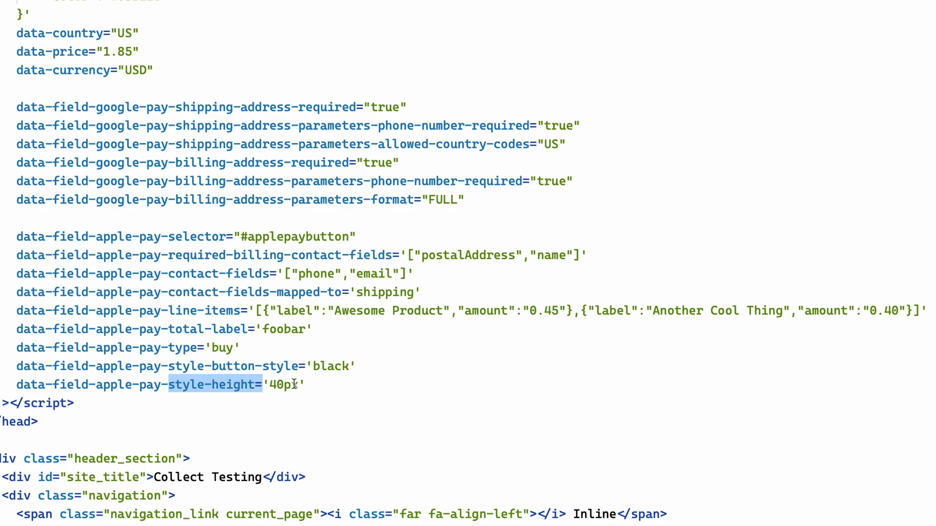
double_click(332, 366)
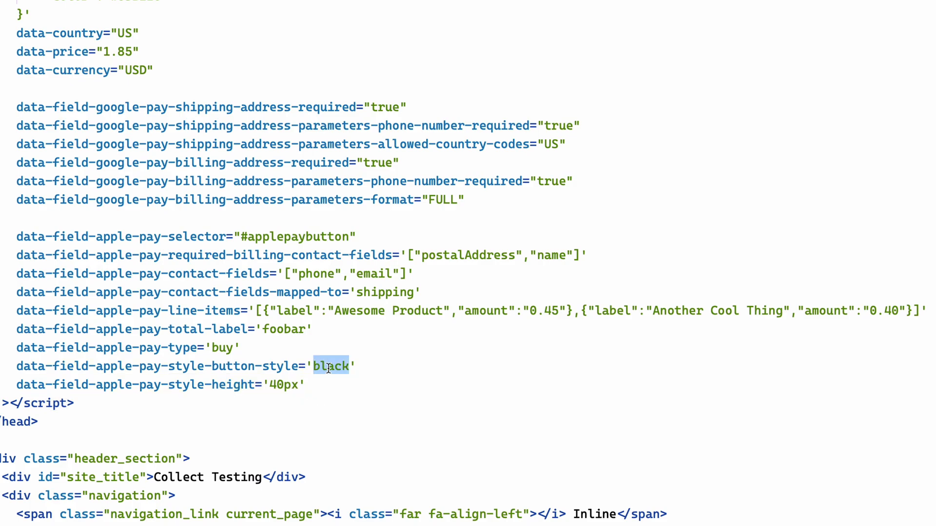
text(white-outl)
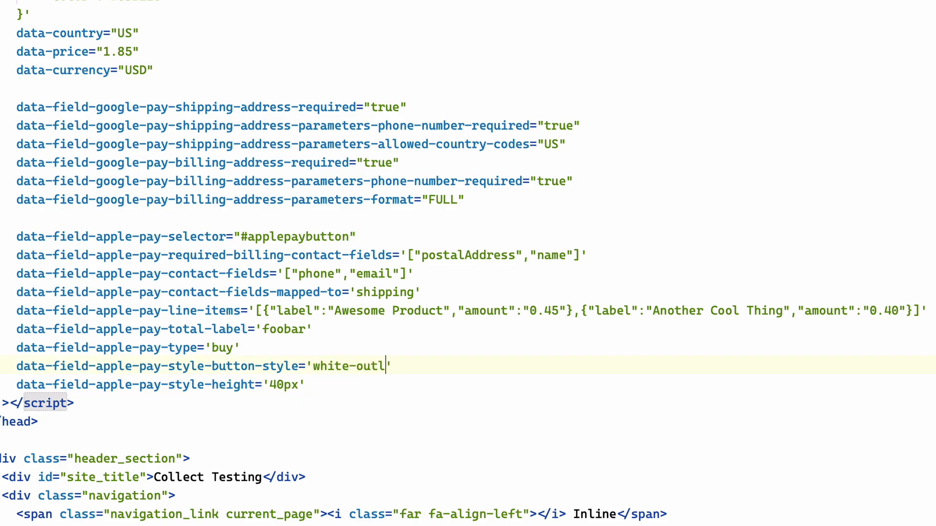
text(ine)
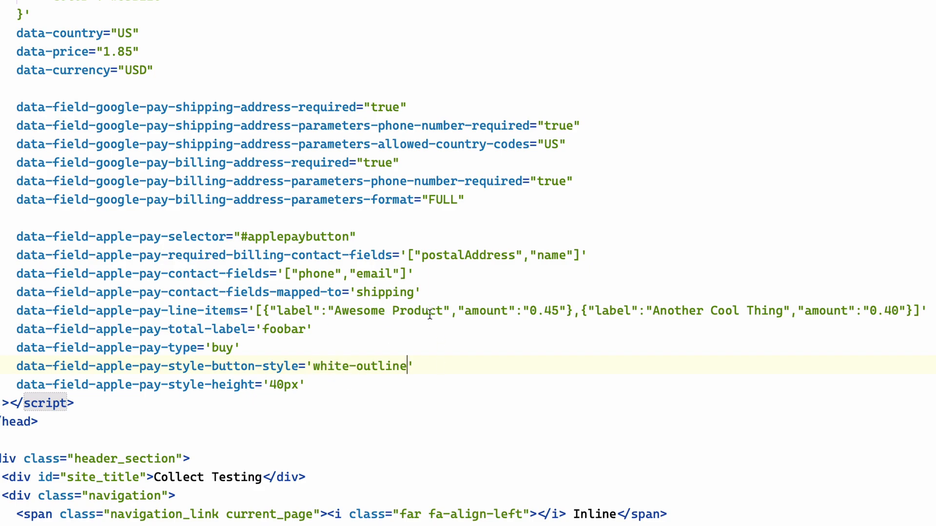
mouse_move(216, 310)
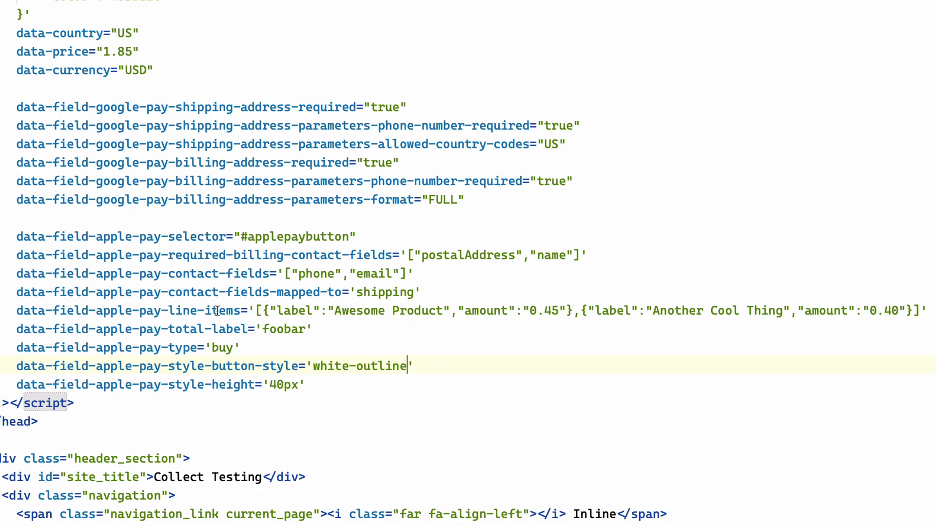
click(764, 245)
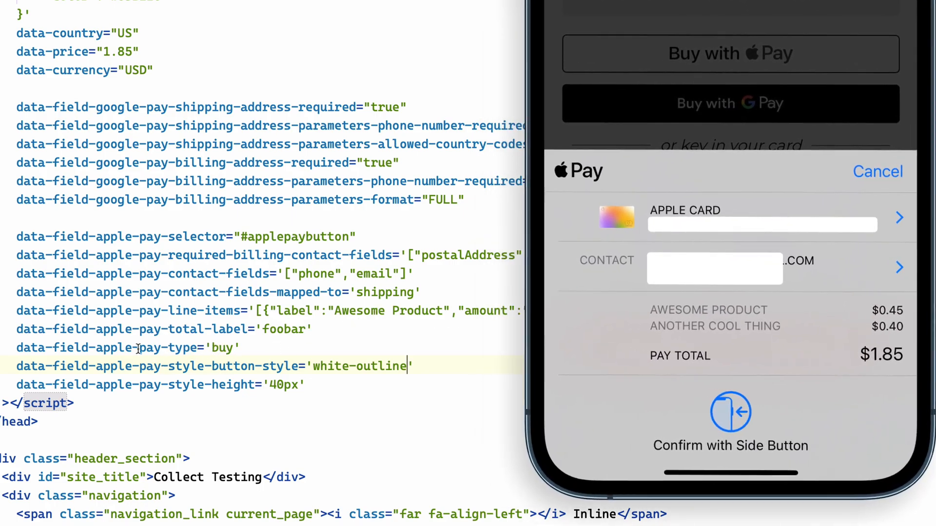
Reload the checkout page to show the white-outline Buy with Apple Pay button.
click(877, 171)
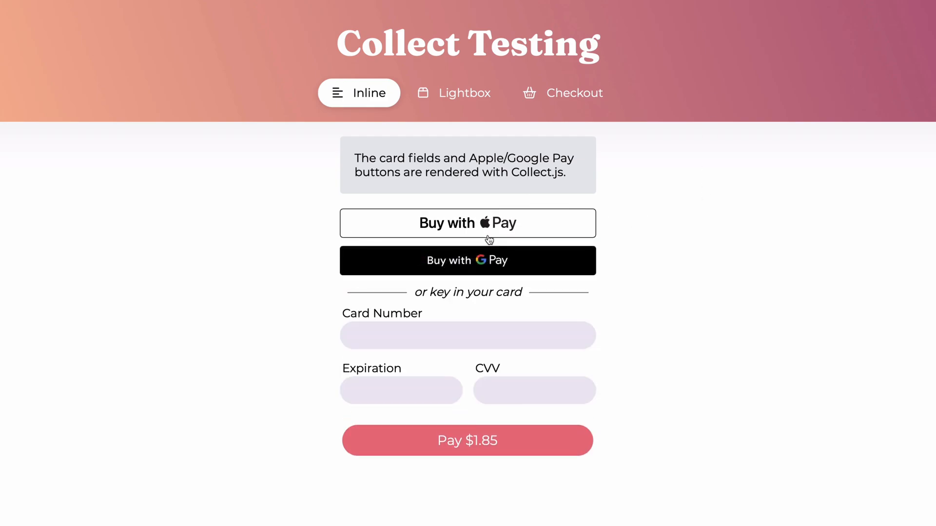
mouse_move(643, 256)
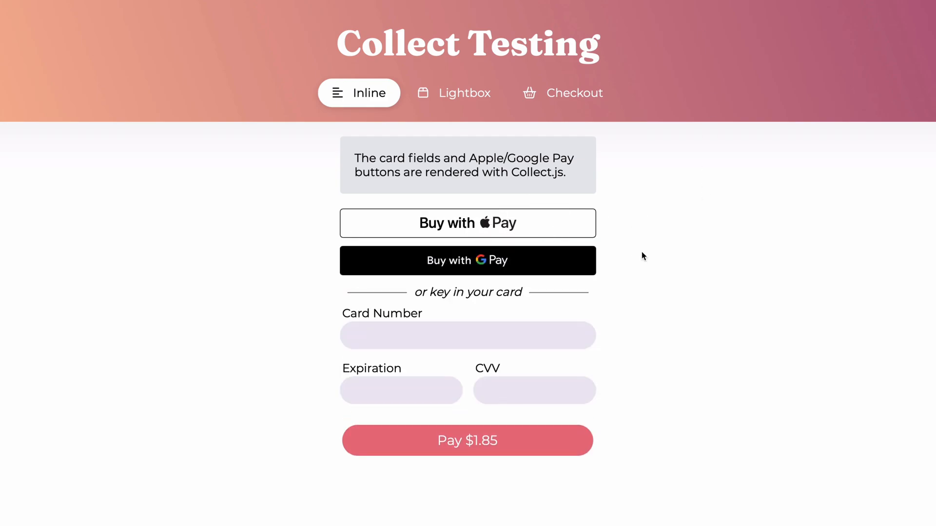